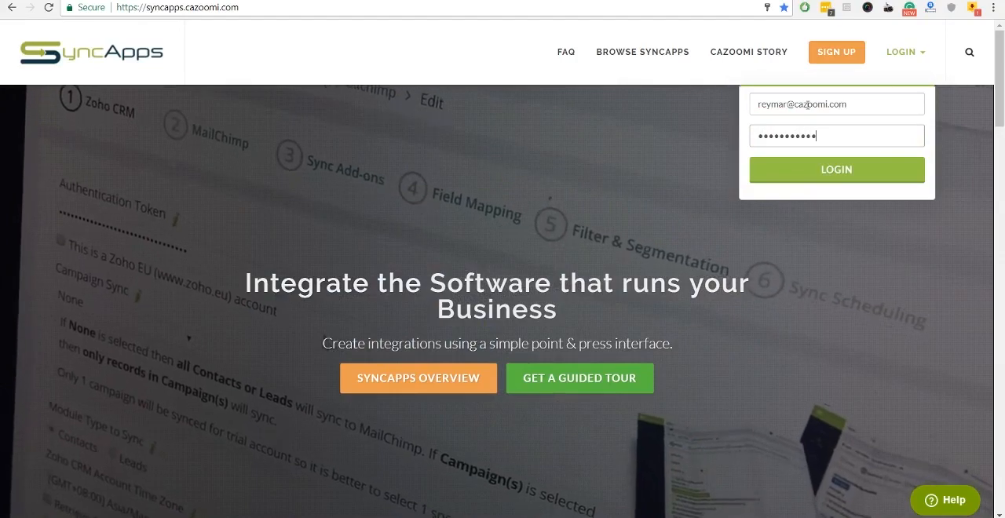
# Step: Log in with the pre-filled email and password to reach the SyncApps dashboard
pyautogui.click(835, 170)
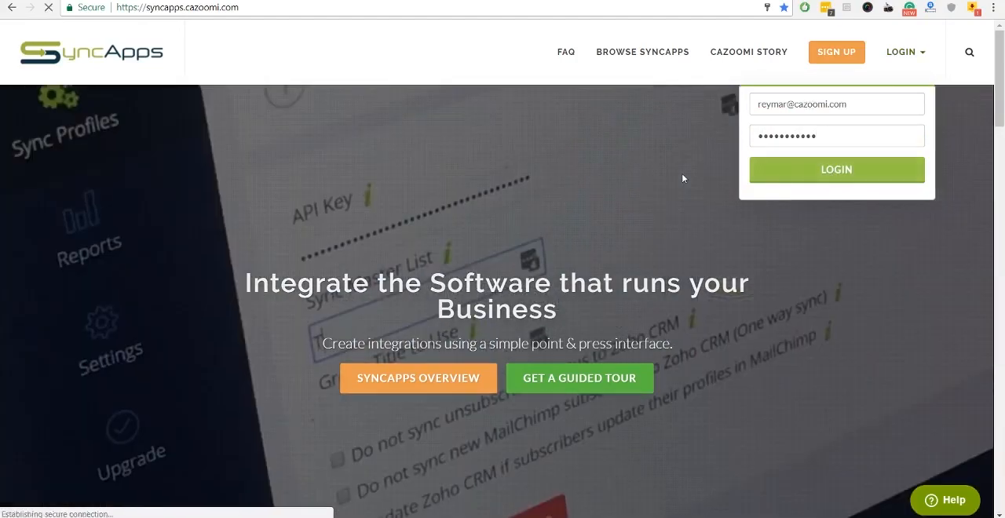
pyautogui.click(836, 170)
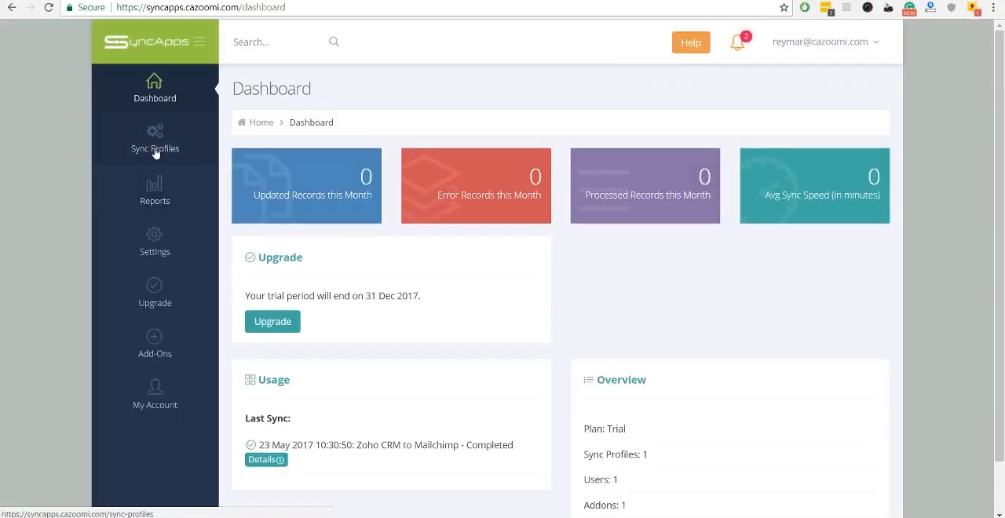
# Step: Create a new sync profile named 'Salesforce to Constant Contact' with sync type Salesforce.com to Constant Contact
pyautogui.click(154, 141)
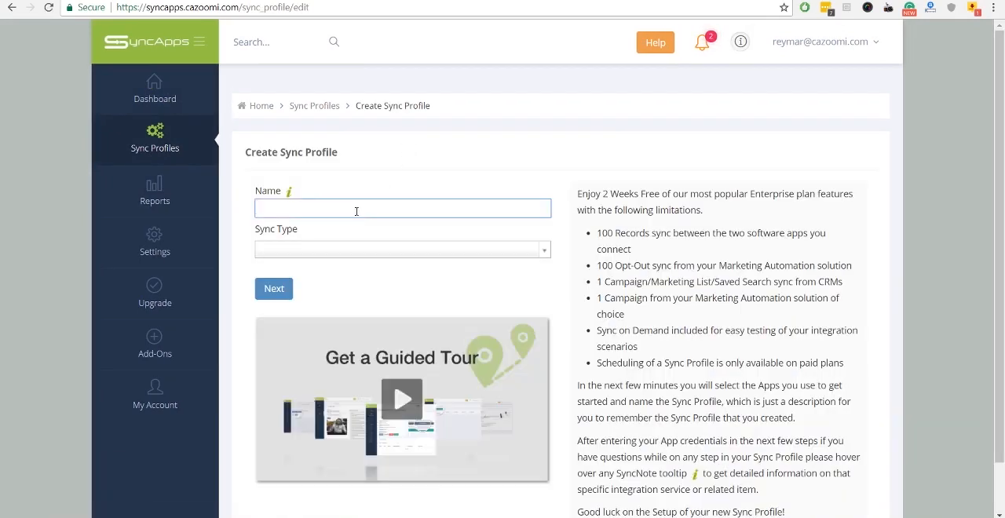
pyautogui.write('s')
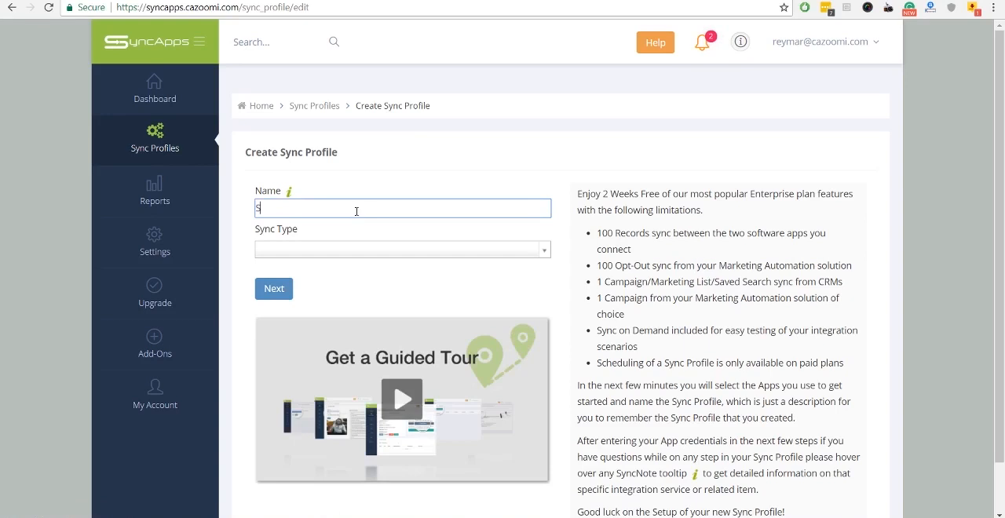
pyautogui.write('alesforce to Constant')
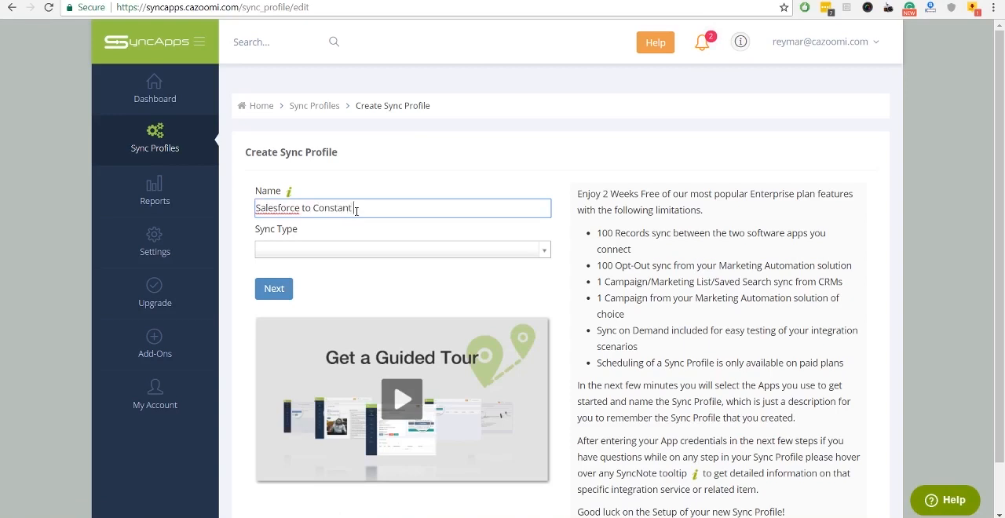
pyautogui.write('Contact')
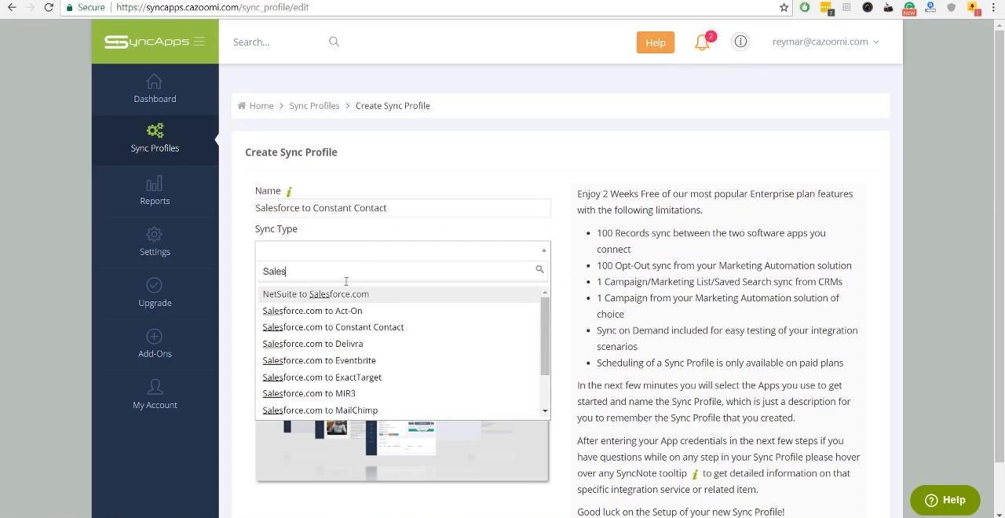
pyautogui.click(333, 326)
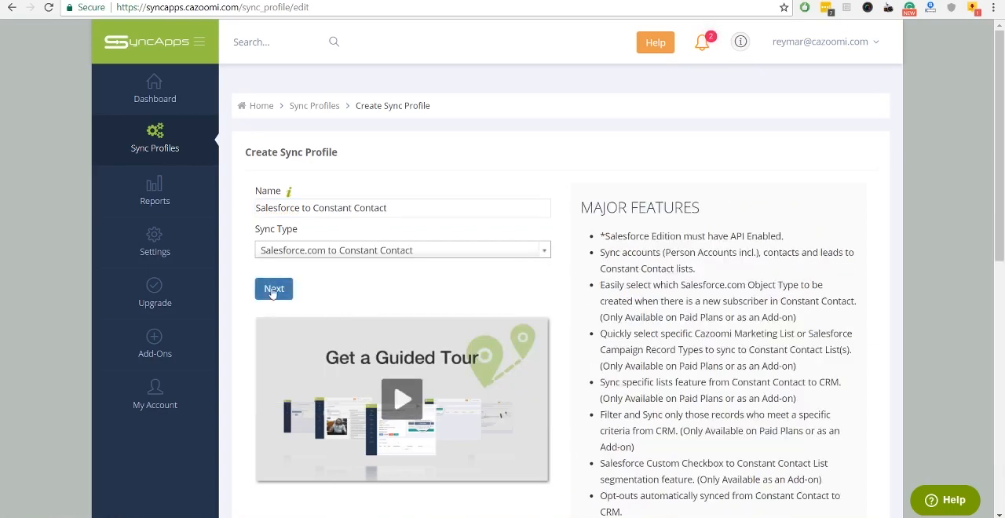
# Step: Enter the saved Salesforce username and password on the connection step, then switch to Salesforce
pyautogui.click(274, 289)
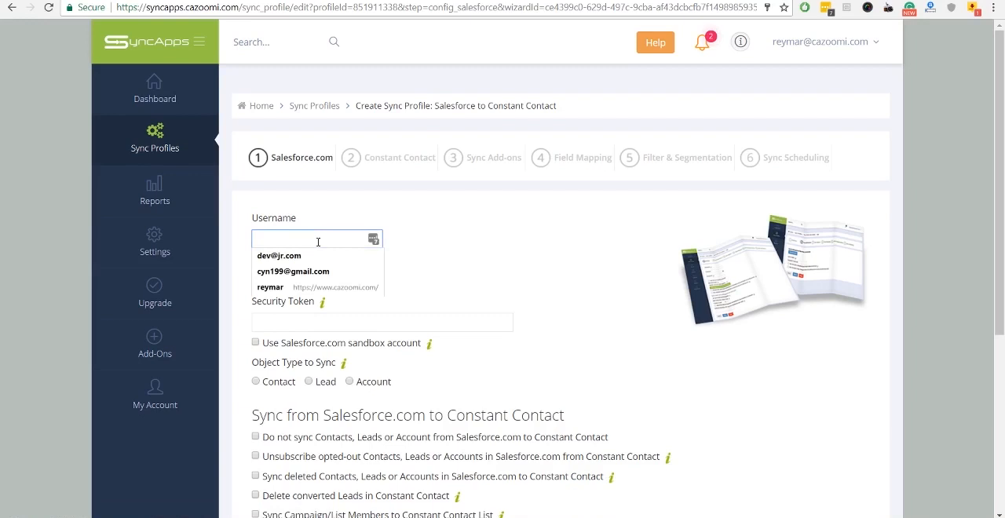
pyautogui.click(280, 254)
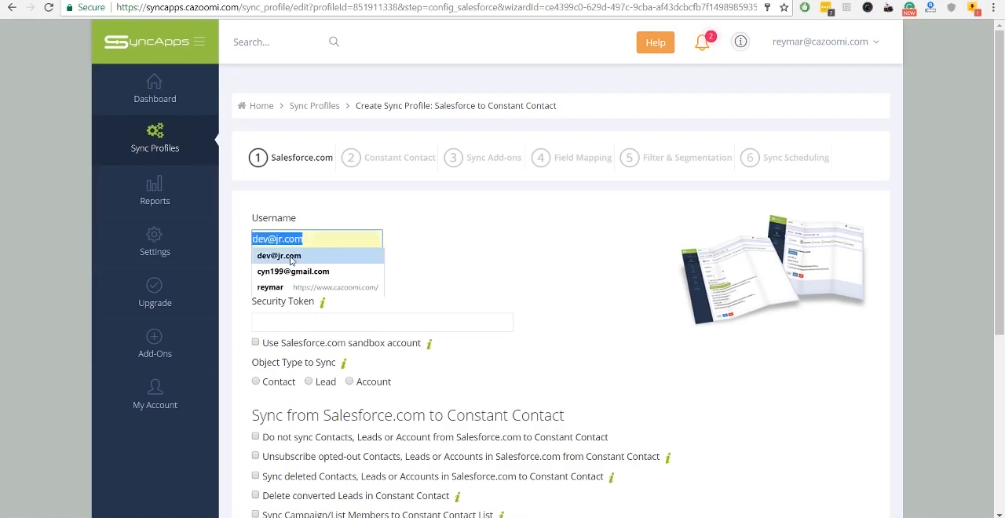
pyautogui.click(280, 256)
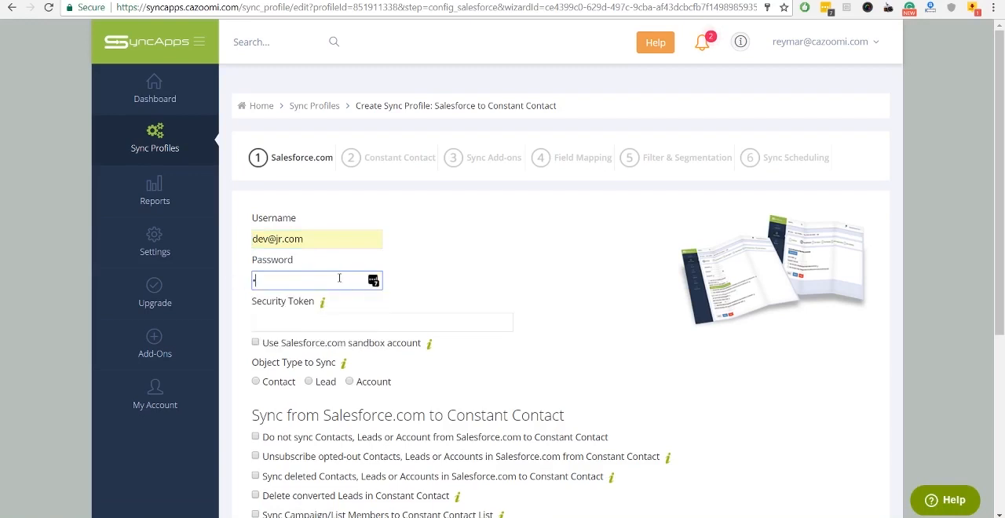
pyautogui.write('password')
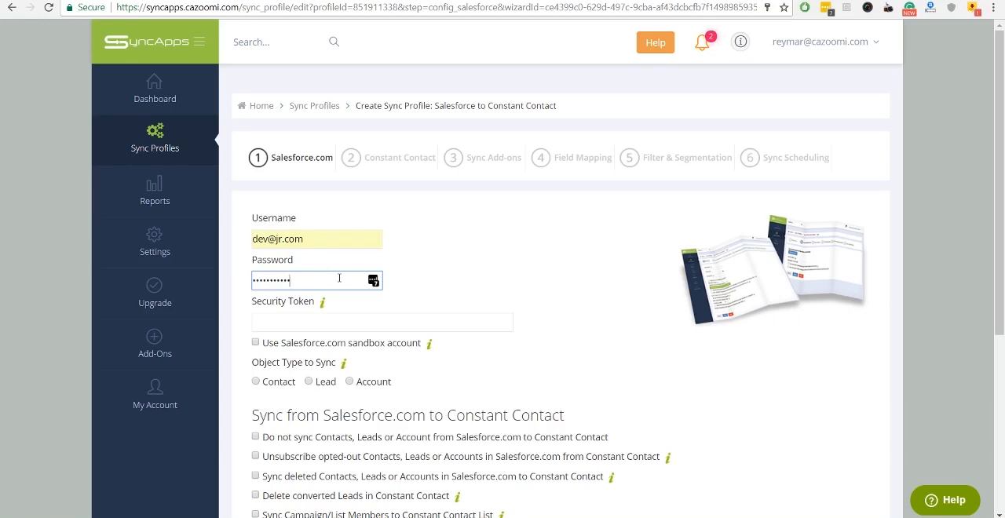
pyautogui.click(383, 322)
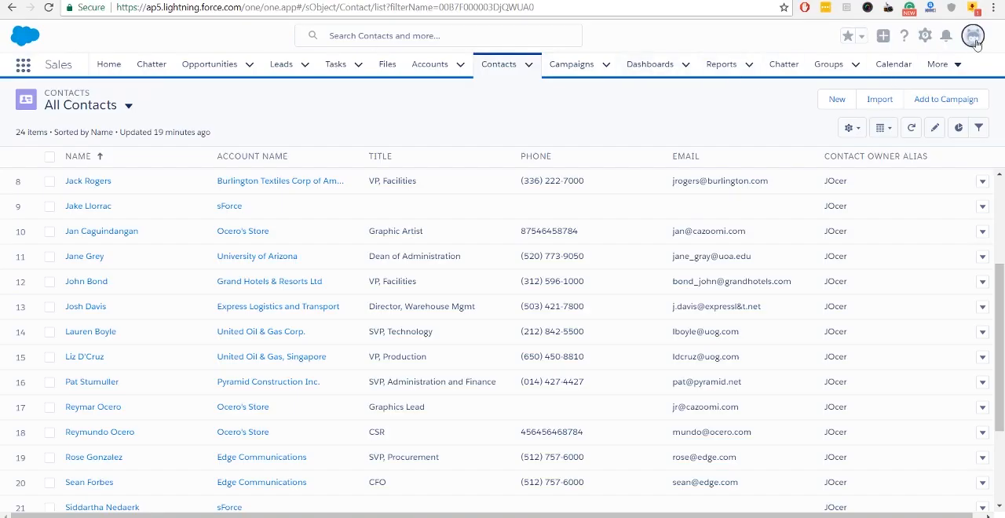
# Step: Request a Salesforce security token reset from My Settings so a new token is emailed
pyautogui.click(974, 35)
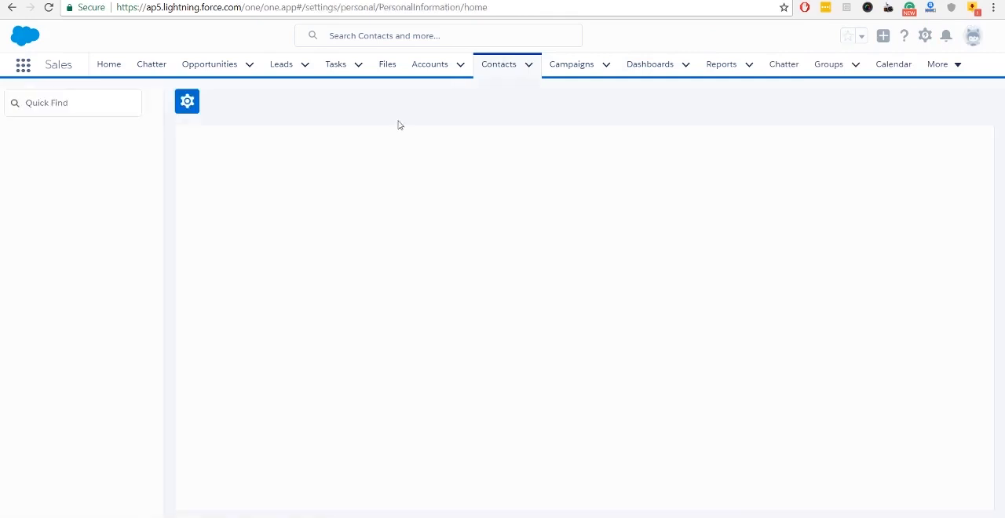
pyautogui.click(74, 369)
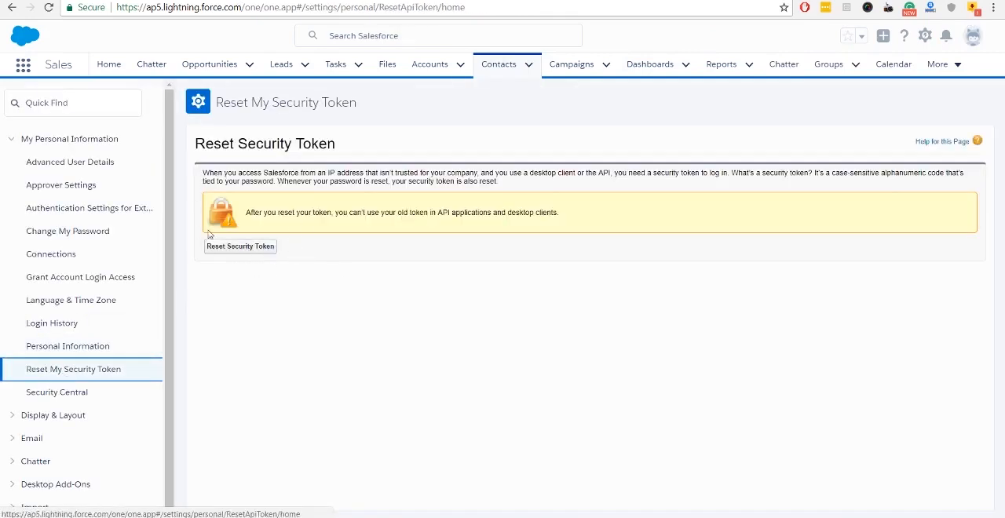
pyautogui.click(239, 245)
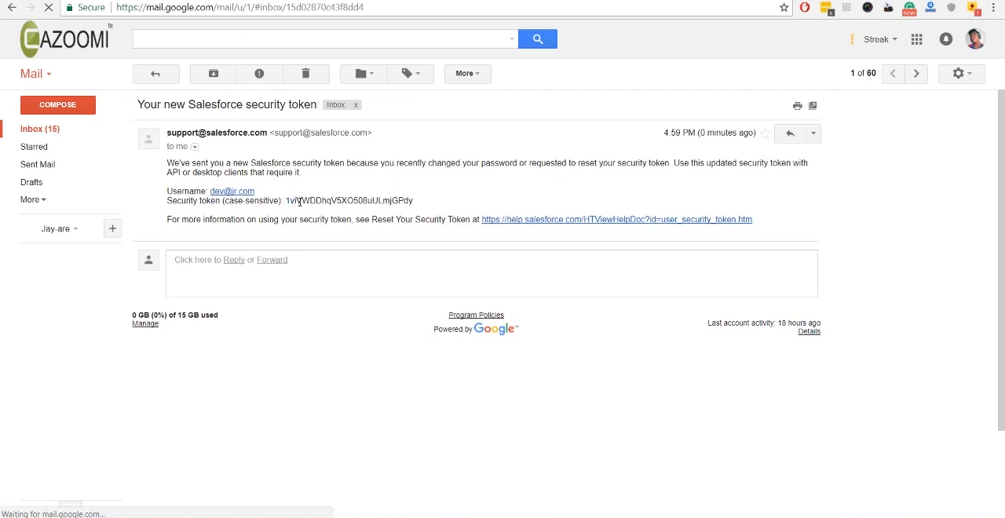
# Step: Copy the new security token from the Gmail message
pyautogui.rightClick(354, 201)
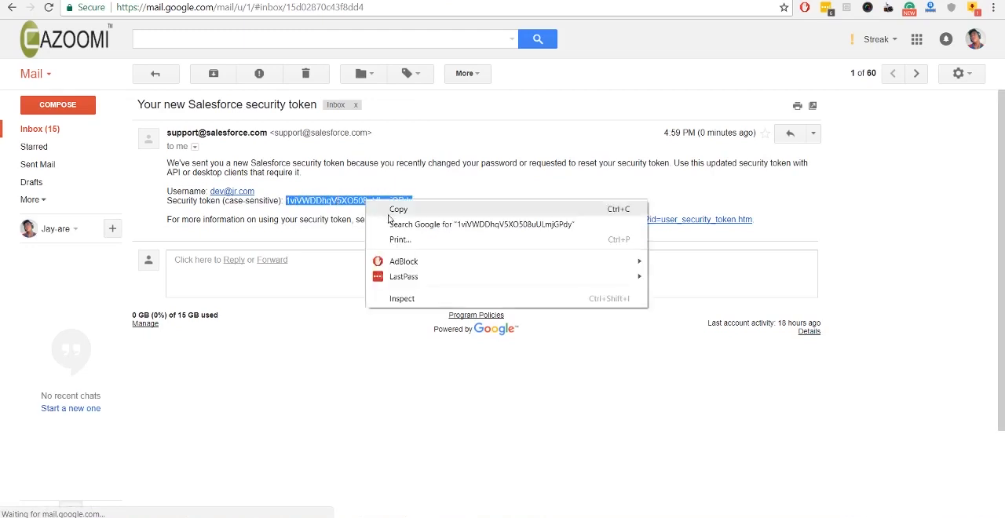
pyautogui.click(399, 209)
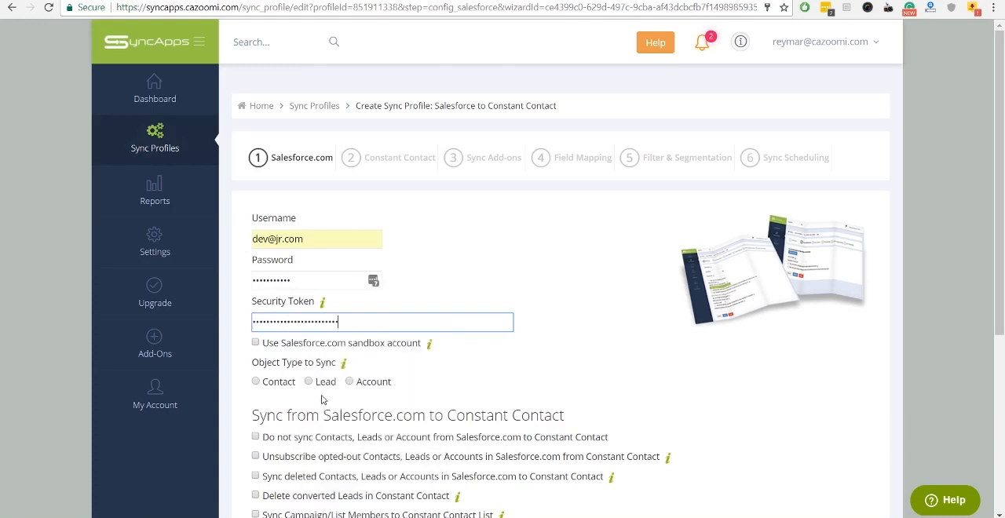
# Step: Review the Security Token SyncNote and choose Contact as the Salesforce object type to sync
pyautogui.click(322, 302)
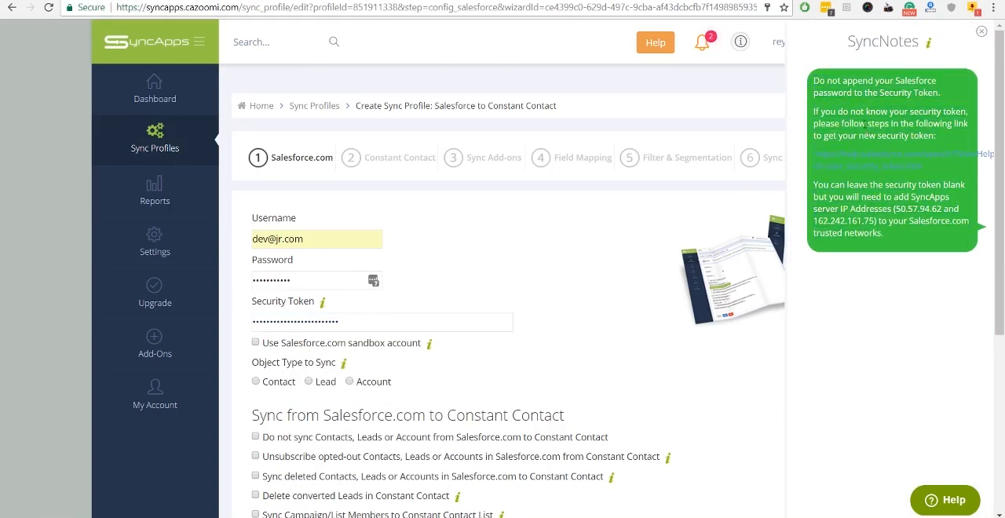
pyautogui.scroll(-3)
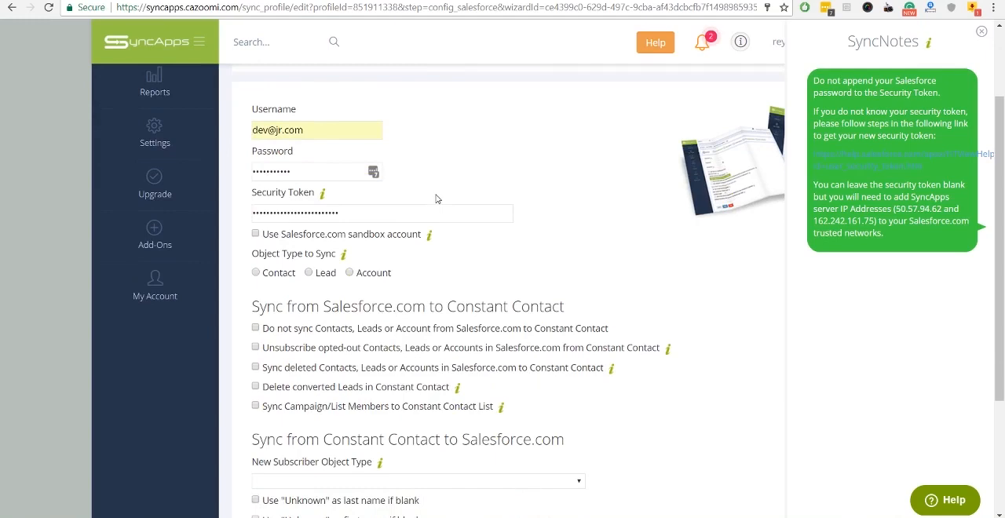
pyautogui.click(255, 251)
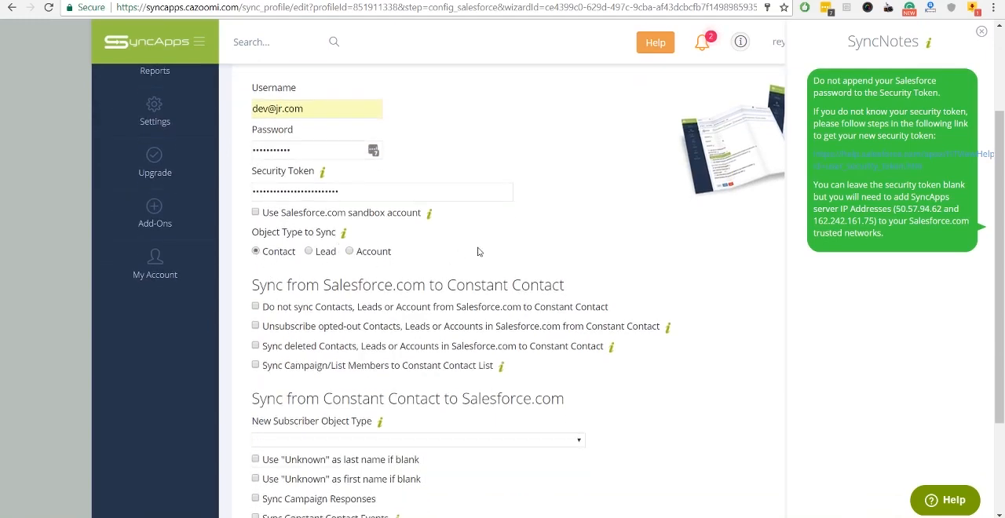
pyautogui.scroll(-3)
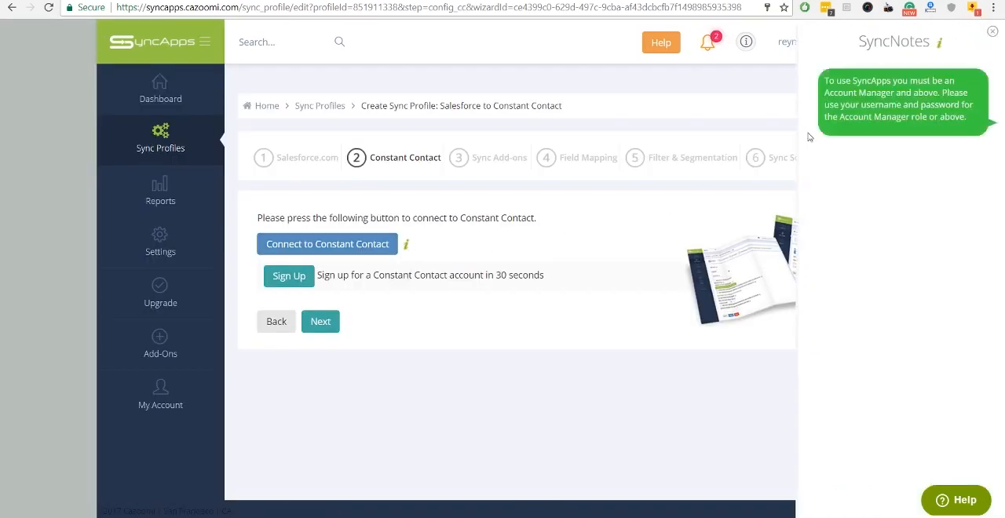
# Step: Connect the sync profile to the Constant Contact account after highlighting the Account Manager access note
pyautogui.moveTo(822, 80); pyautogui.dragTo(967, 117)
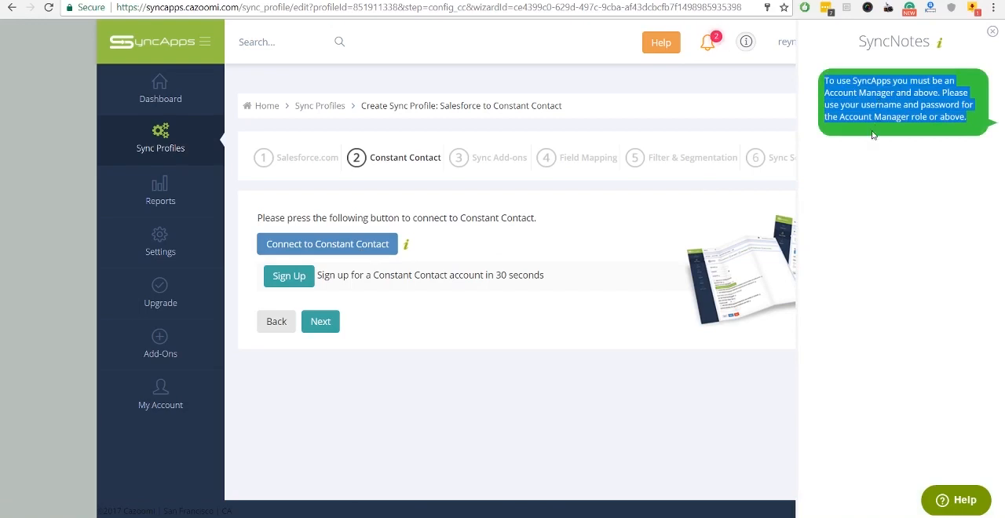
pyautogui.click(327, 243)
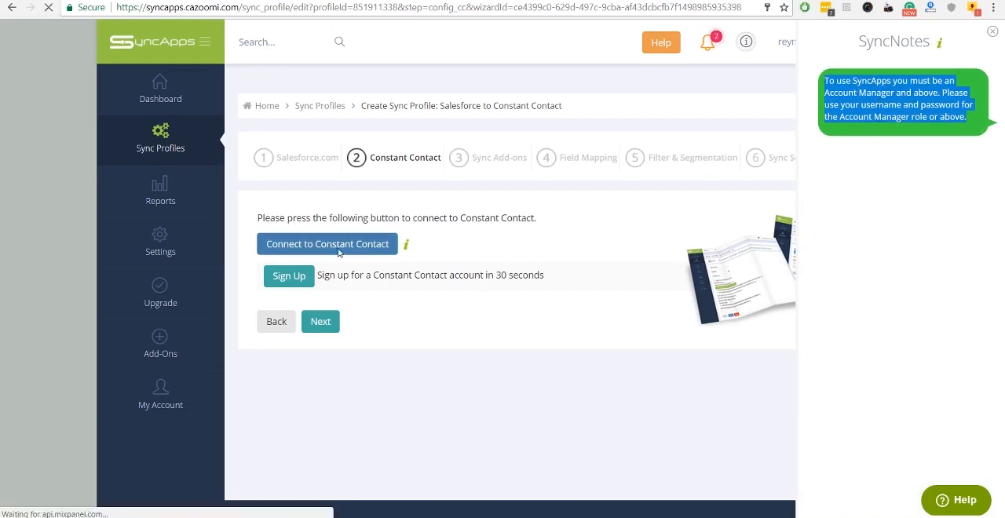
pyautogui.click(327, 243)
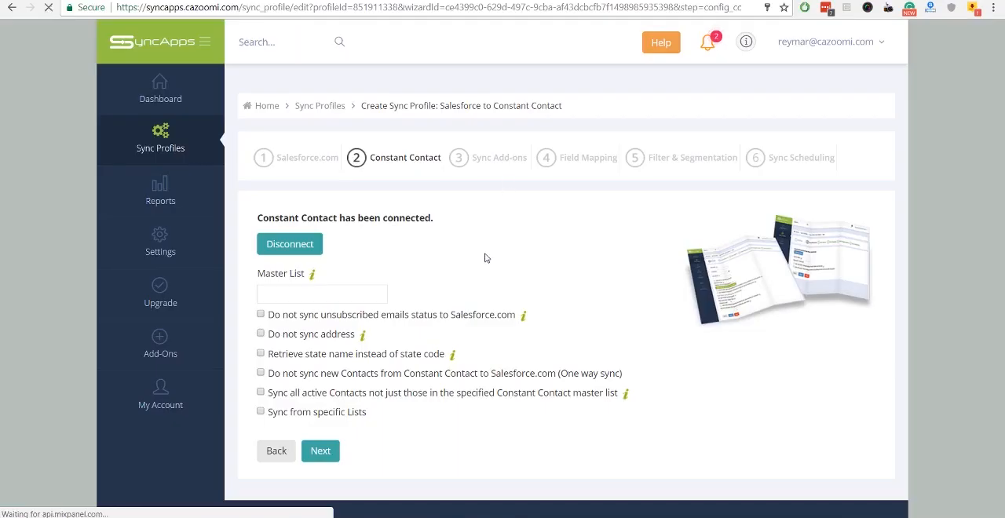
# Step: Paste 'Salesforce to Constant Contact' into the Master List field after reviewing its SyncNote
pyautogui.click(322, 294)
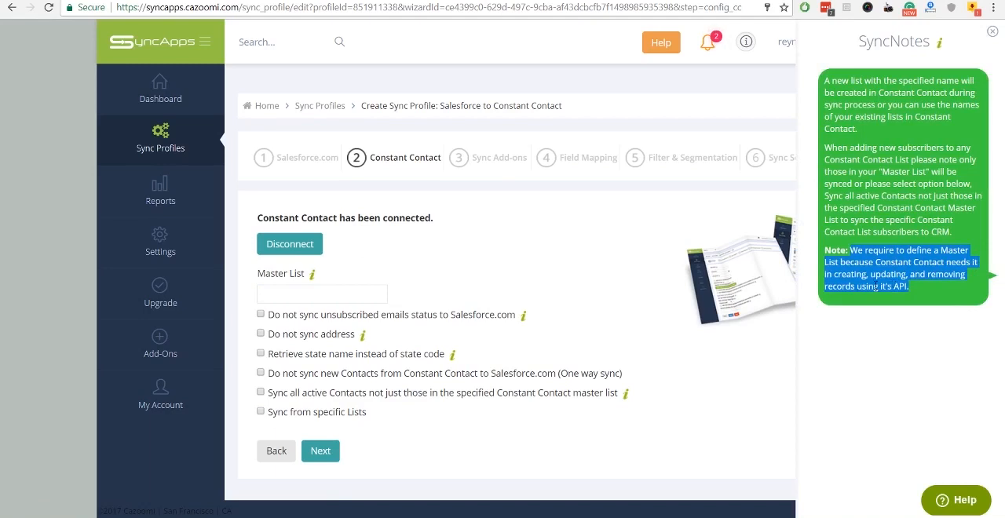
pyautogui.click(321, 294)
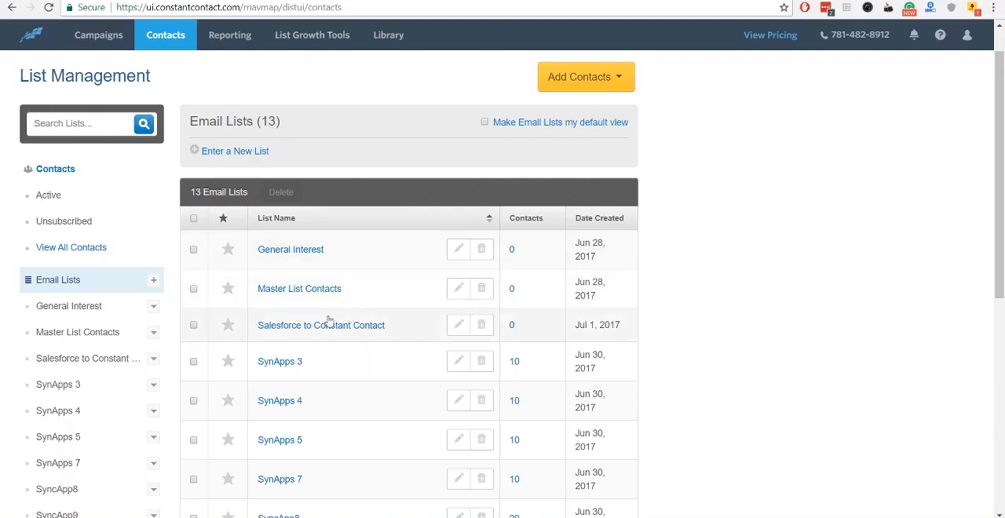
pyautogui.click(320, 325)
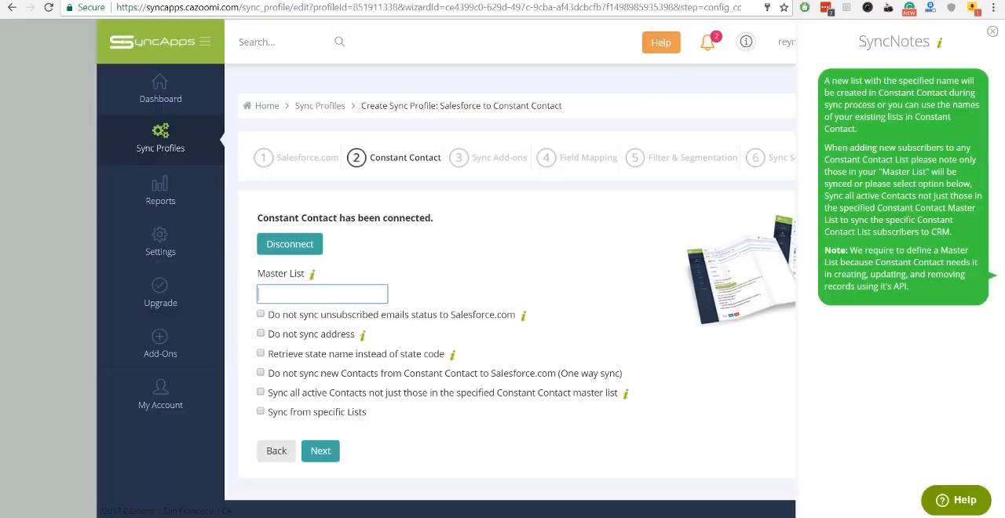
pyautogui.rightClick(322, 294)
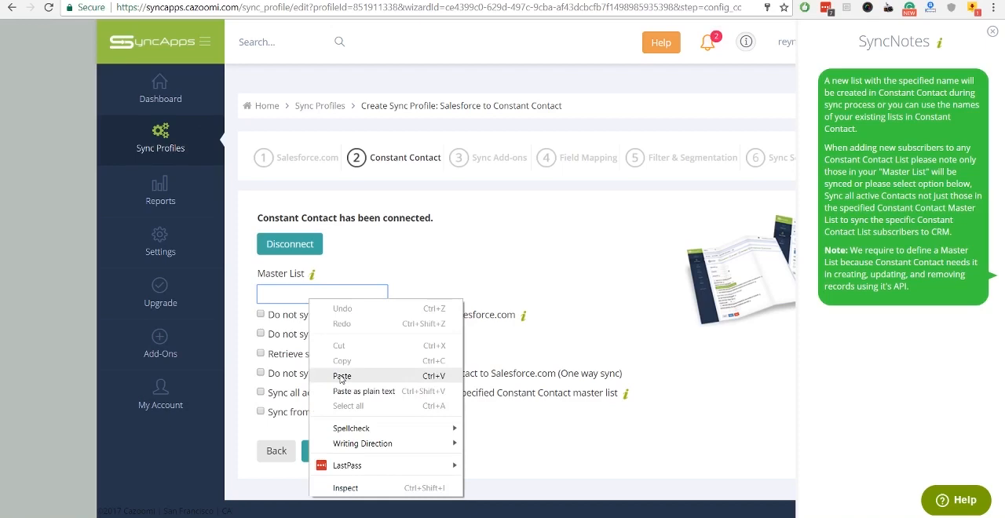
pyautogui.click(342, 375)
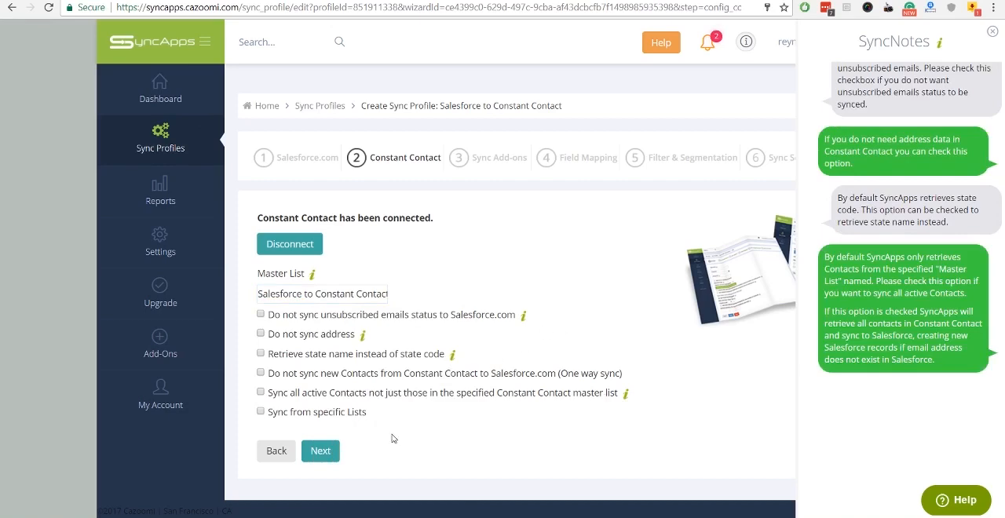
# Step: Advance to the Sync Add-ons step and browse the available add-on subscriptions, leaving Get Satisfaction off
pyautogui.click(320, 450)
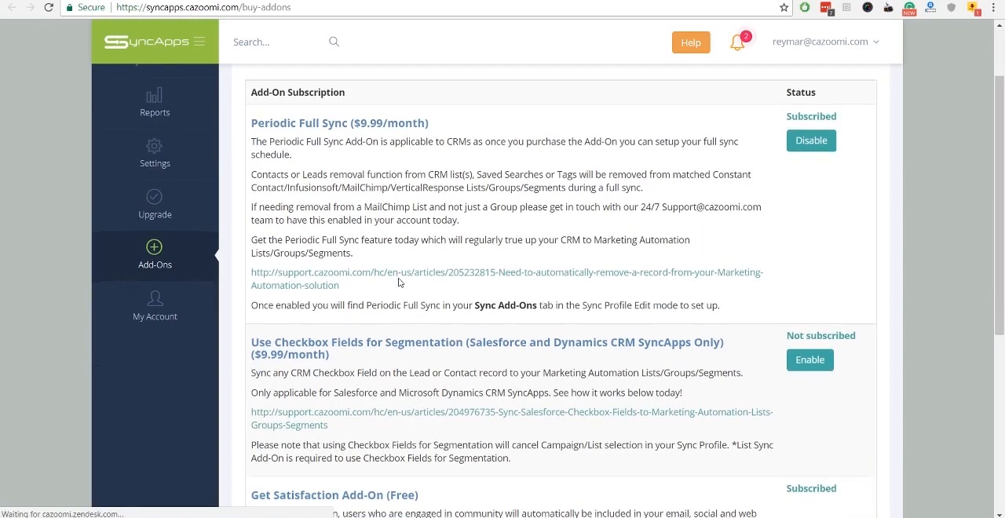
pyautogui.scroll(-3)
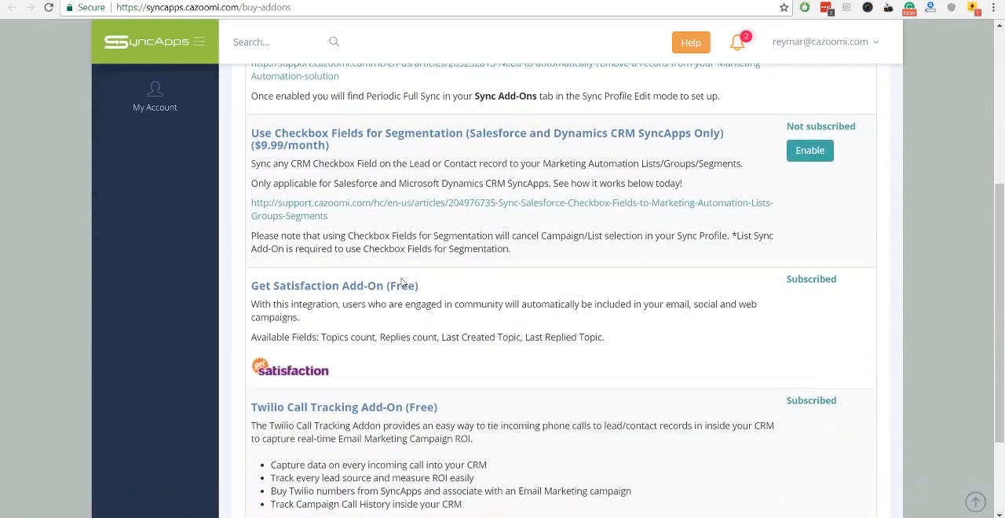
pyautogui.scroll(-3)
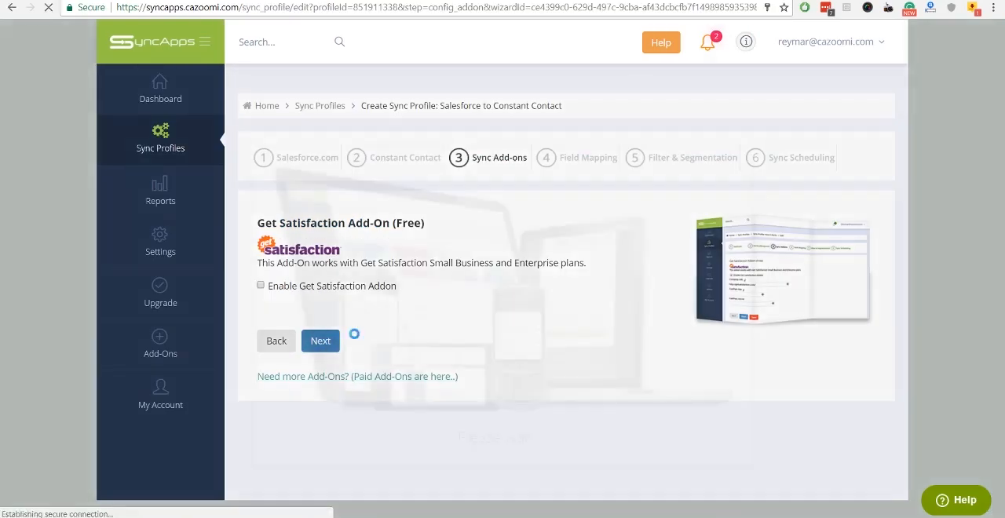
# Step: On Field Mapping pick Custom Field 04 as a Constant Contact target field and continue to Filter & Segmentation
pyautogui.click(321, 339)
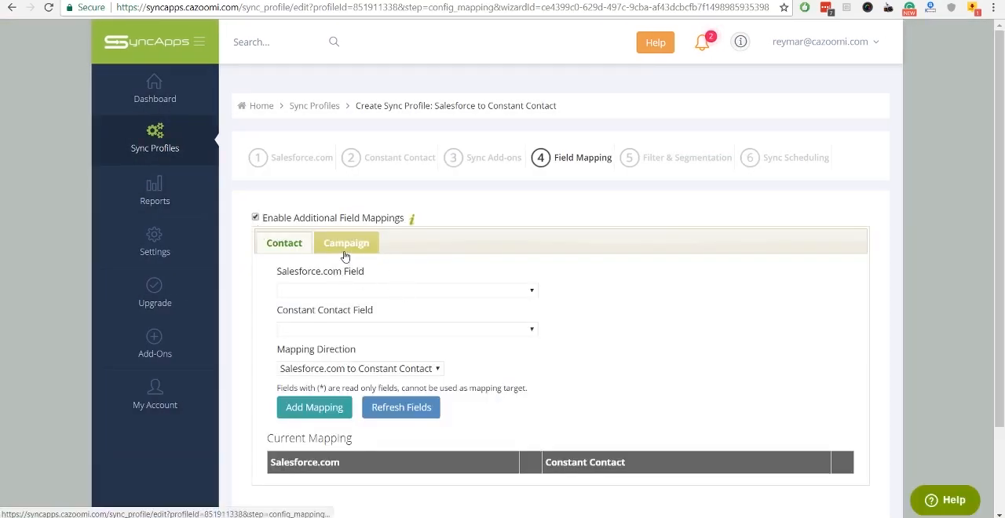
pyautogui.click(405, 329)
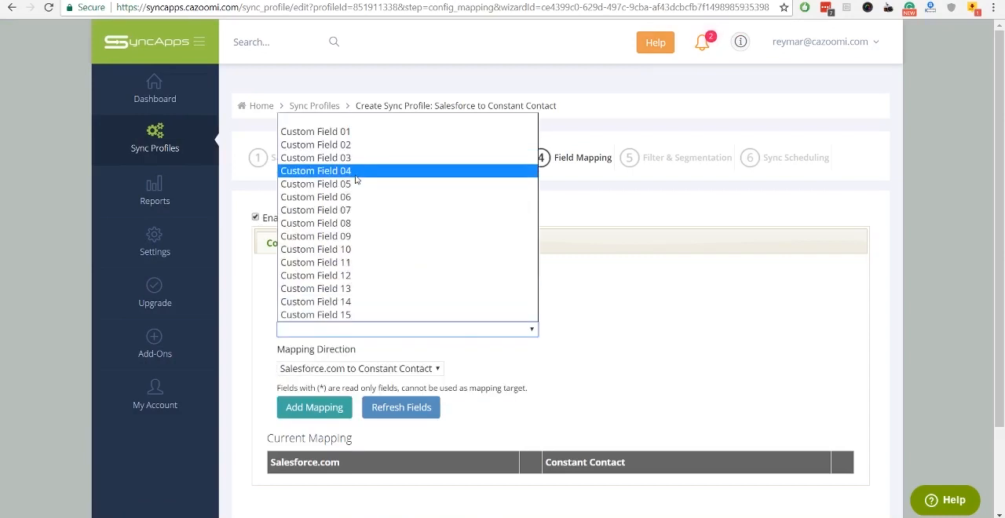
pyautogui.click(314, 170)
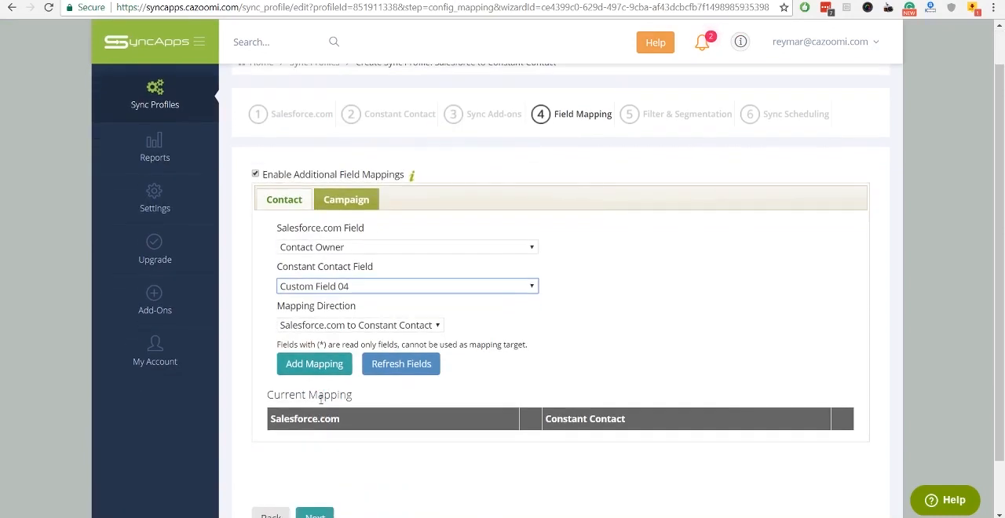
pyautogui.click(314, 515)
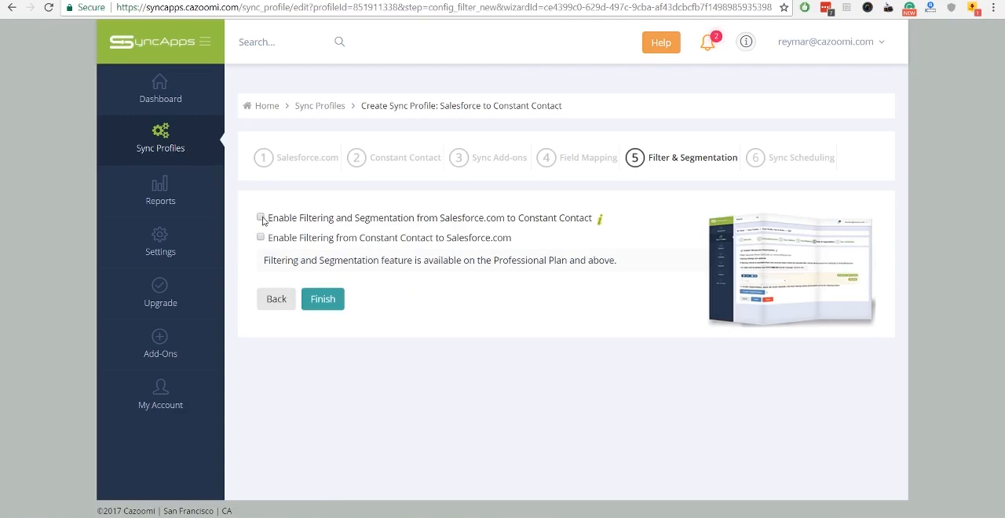
pyautogui.click(261, 217)
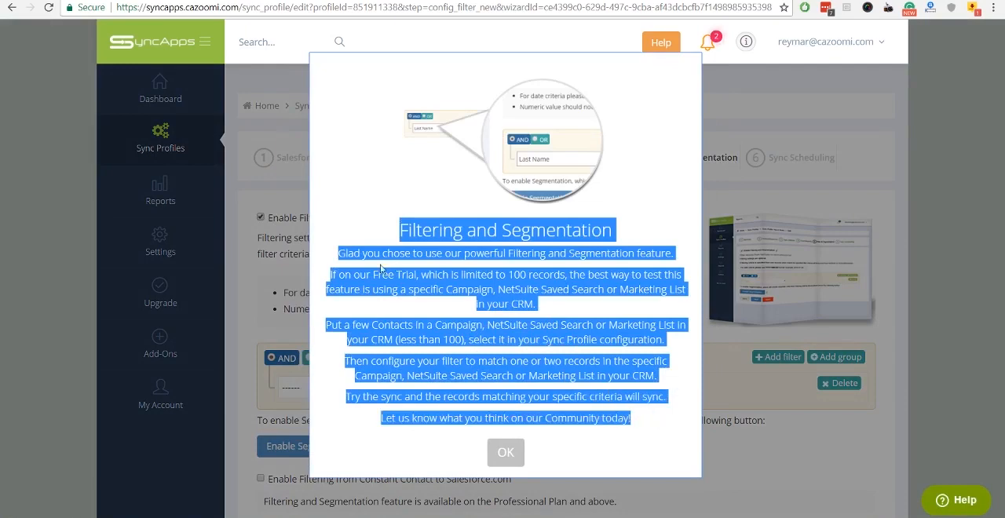
pyautogui.moveTo(531, 330)
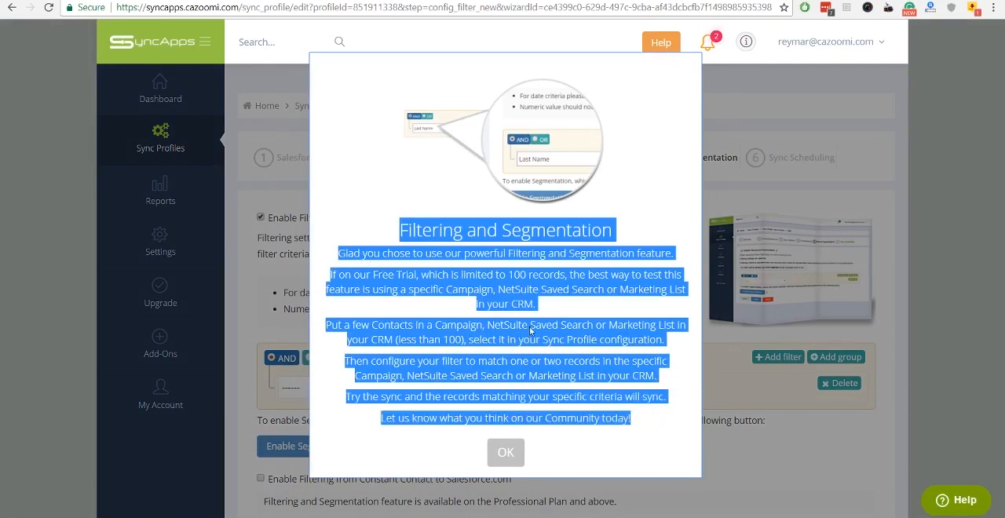
pyautogui.click(506, 452)
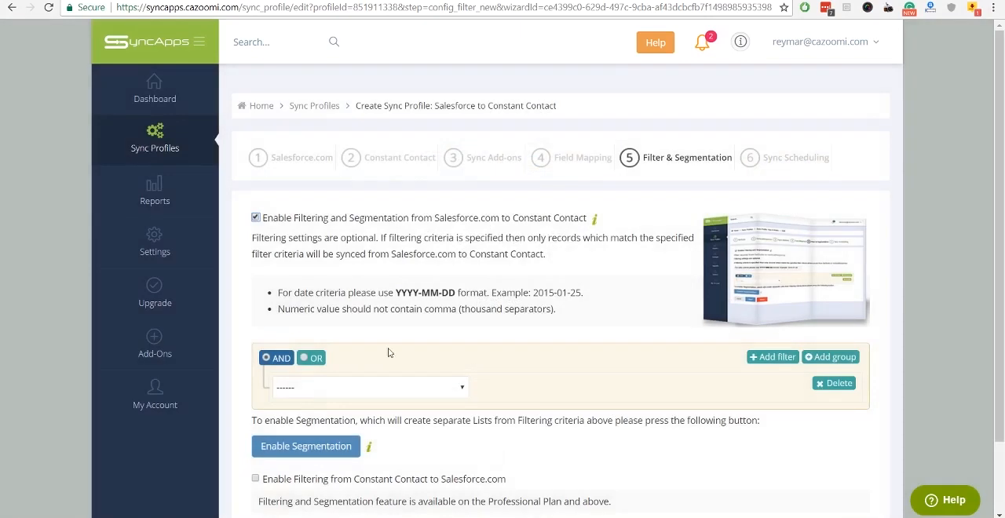
pyautogui.click(255, 217)
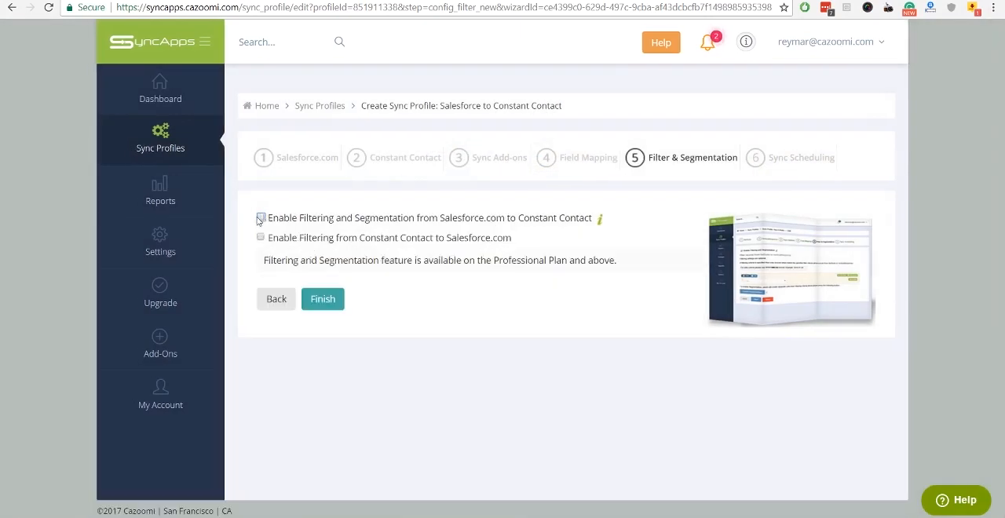
pyautogui.click(261, 217)
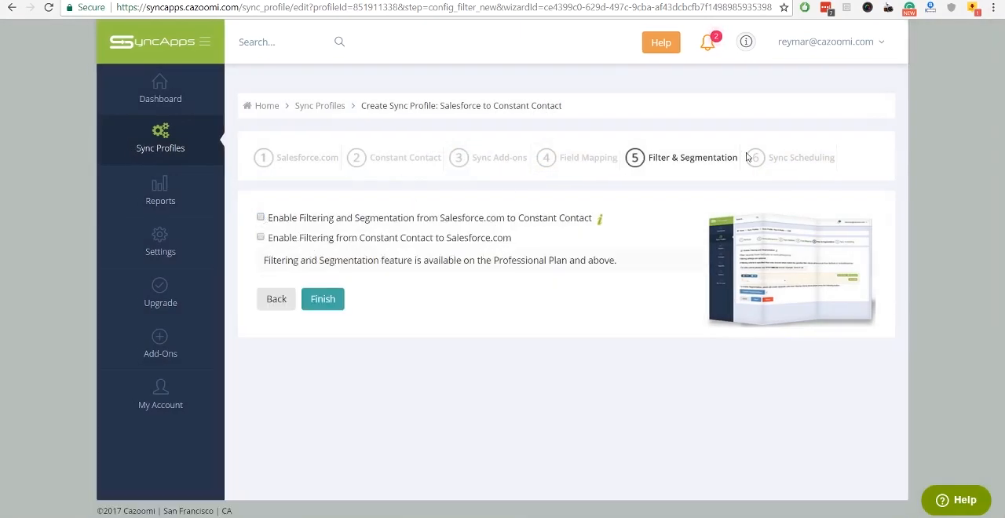
pyautogui.click(322, 299)
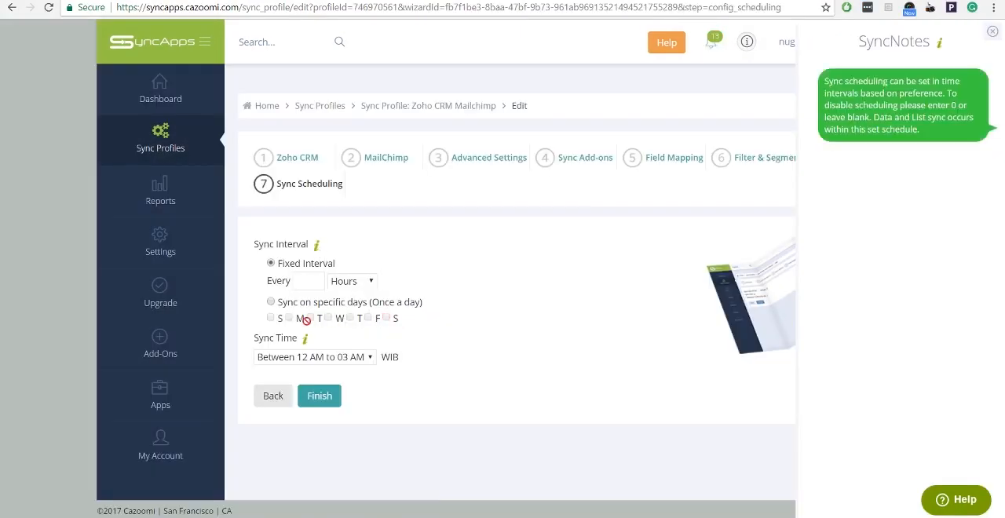
# Step: Schedule the sync between 12 AM and 03 AM and finish saving the profile
pyautogui.click(314, 357)
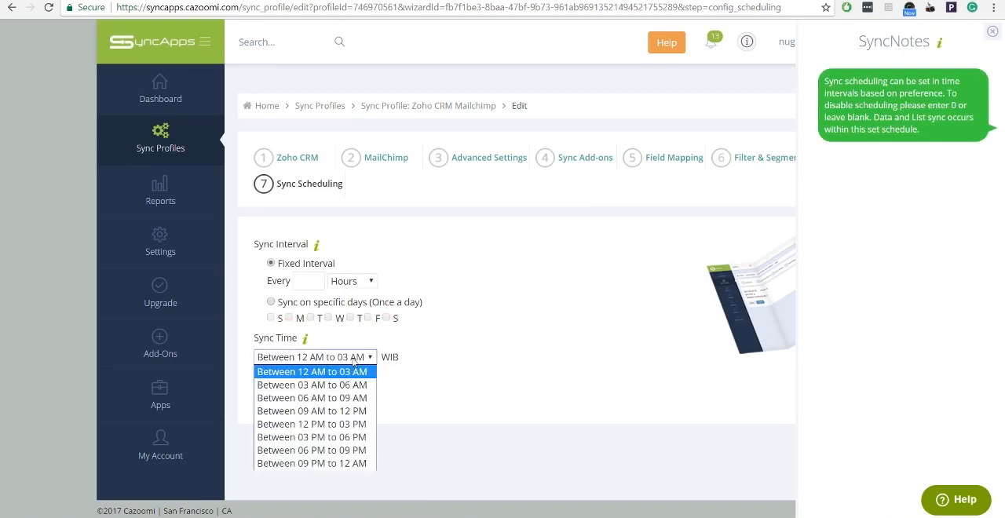
pyautogui.click(311, 371)
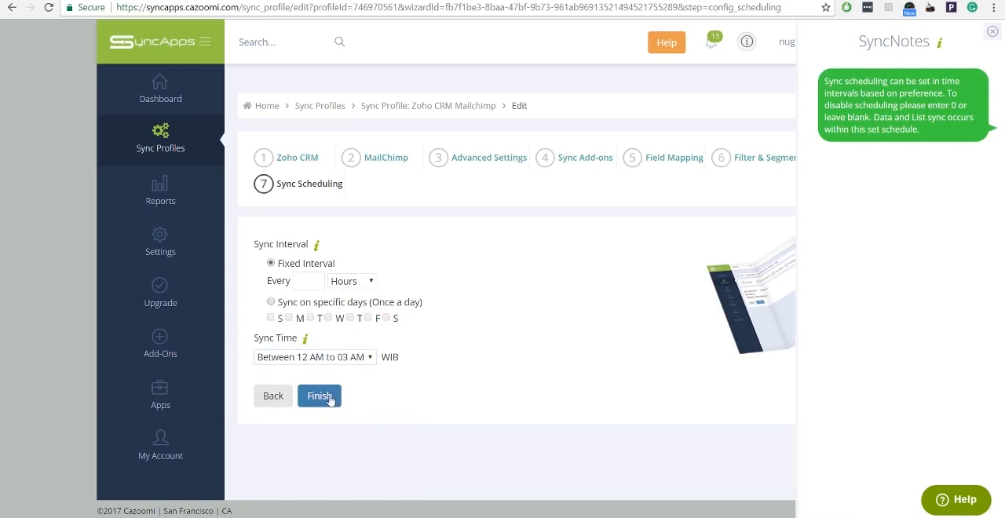
pyautogui.click(318, 396)
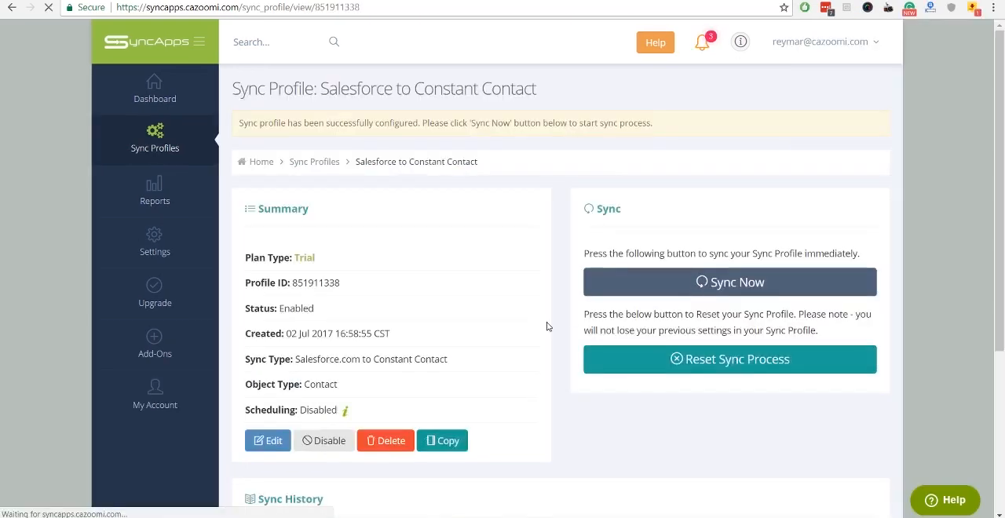
# Step: Run Sync Now and review the completed sync of 20 contacts into the Constant Contact list
pyautogui.click(729, 283)
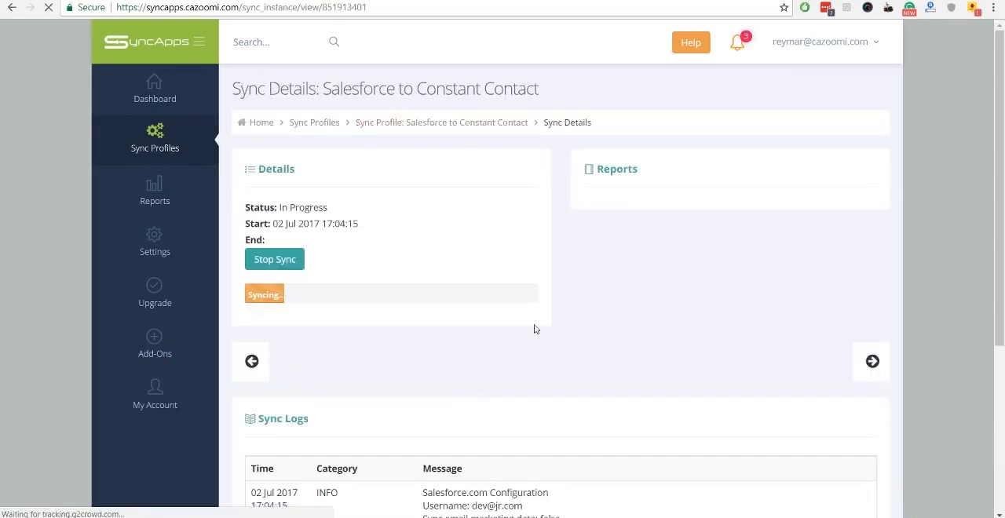
pyautogui.scroll(-3)
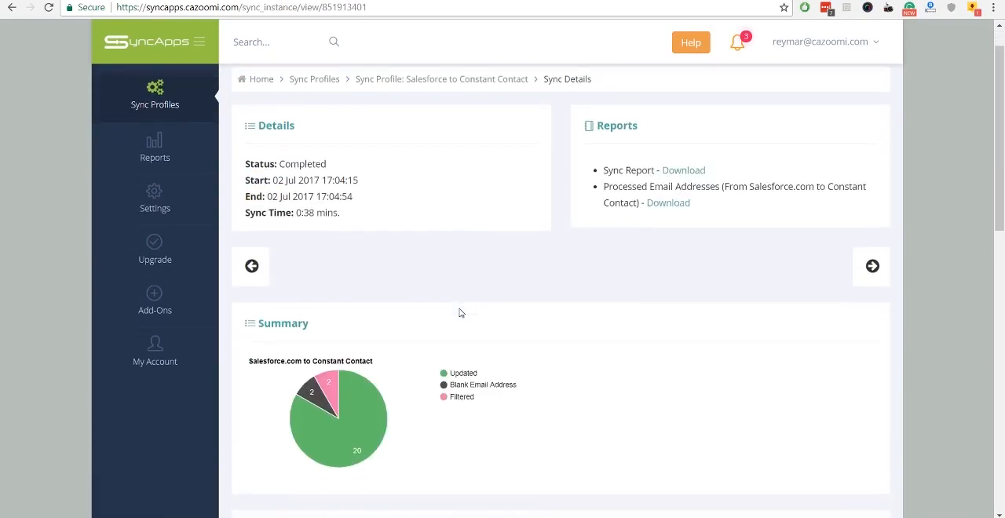
pyautogui.scroll(-3)
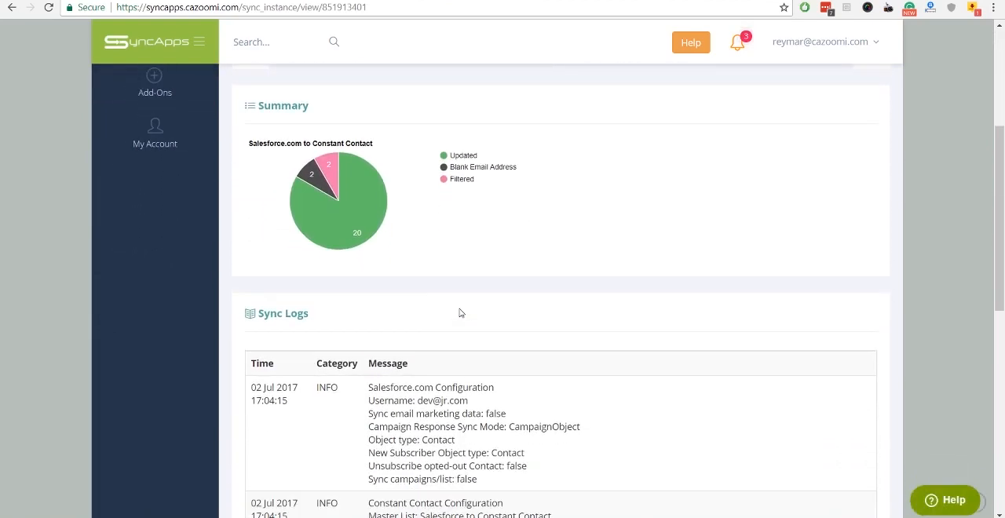
pyautogui.scroll(-3)
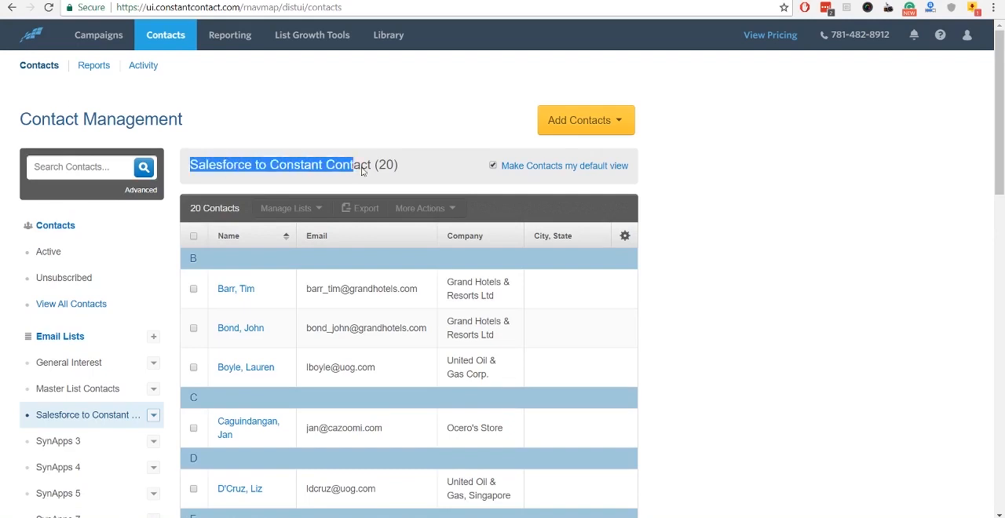
pyautogui.scroll(-3)
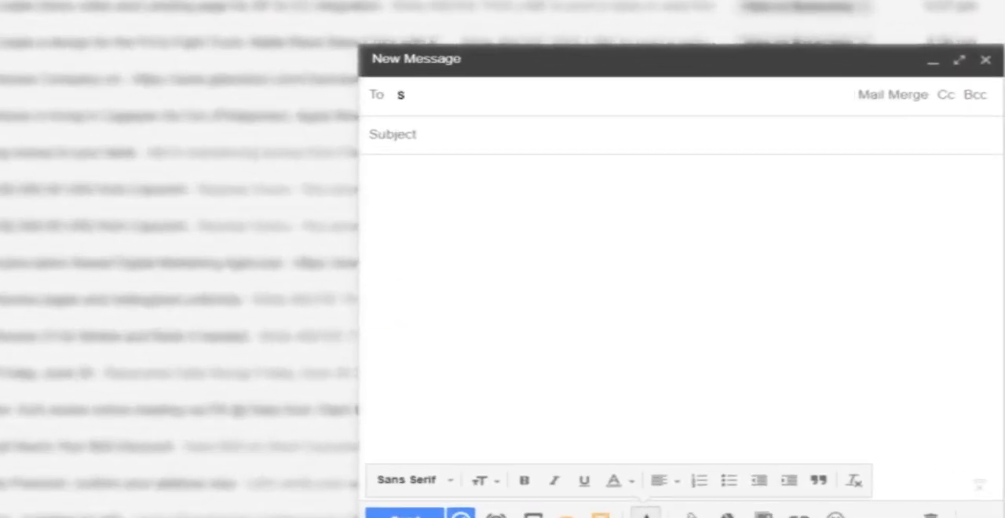
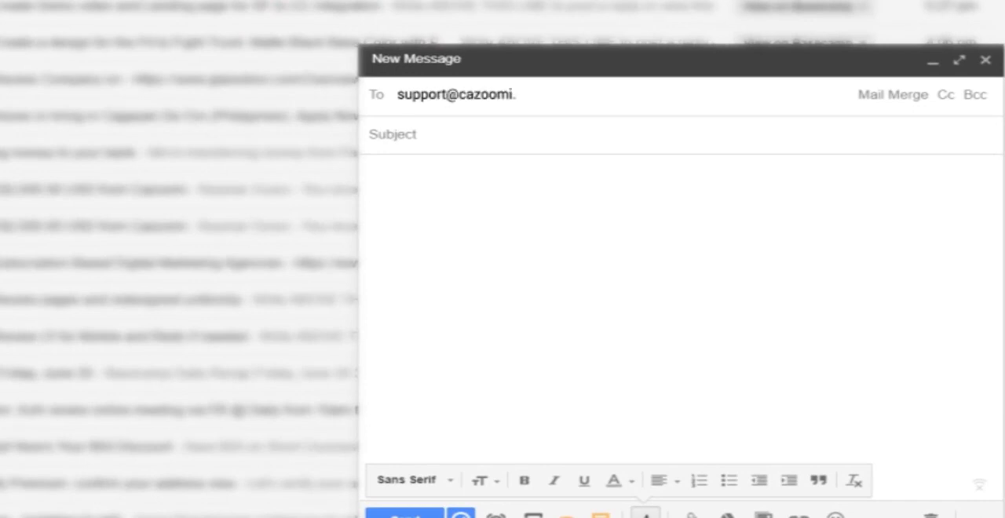